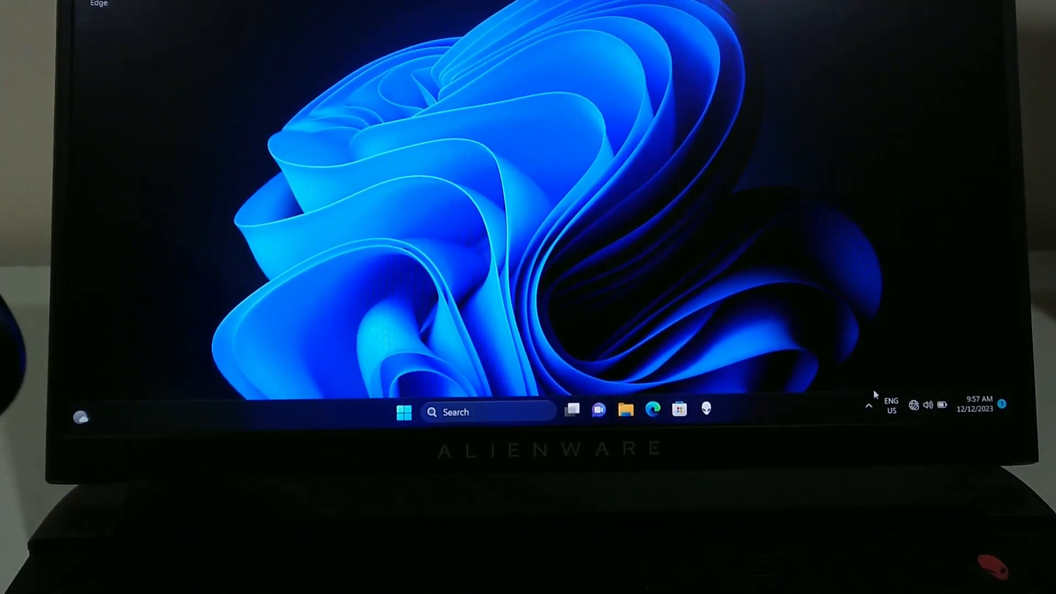
mouse_move(869, 405)
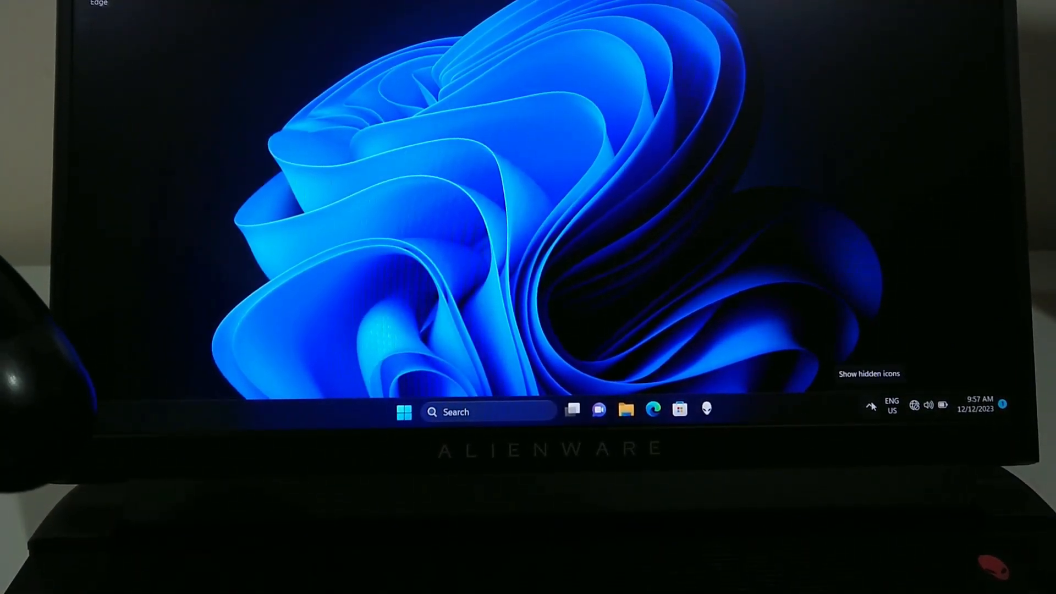
- Reveal the hidden notification area icons on the taskbar to reach the Bluetooth icon
left_click(871, 405)
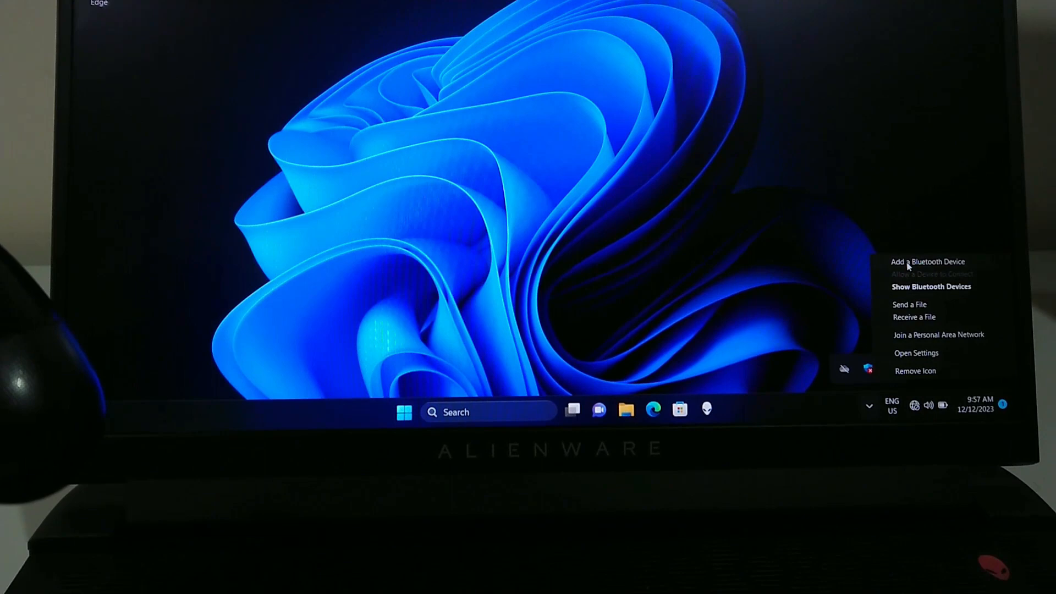
left_click(917, 353)
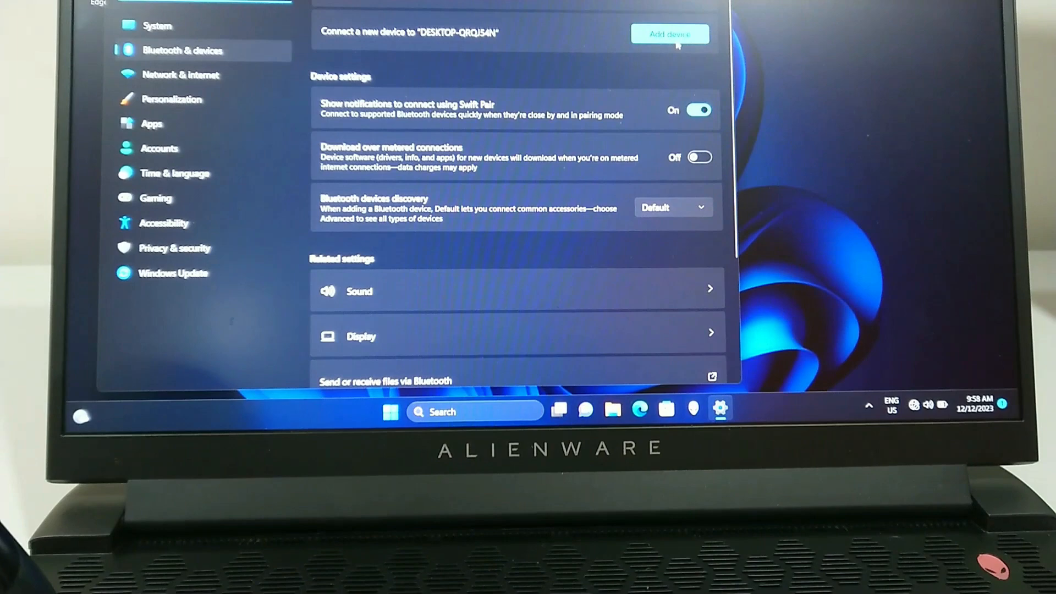
- Add a Bluetooth device and select 'Wireless Controller' so it begins connecting
left_click(669, 34)
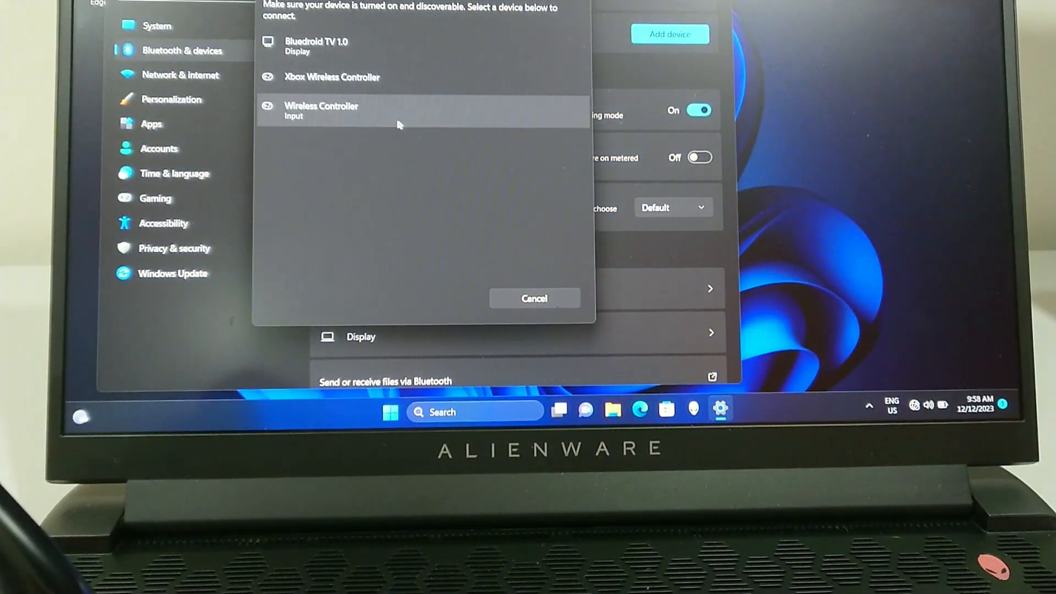
left_click(321, 110)
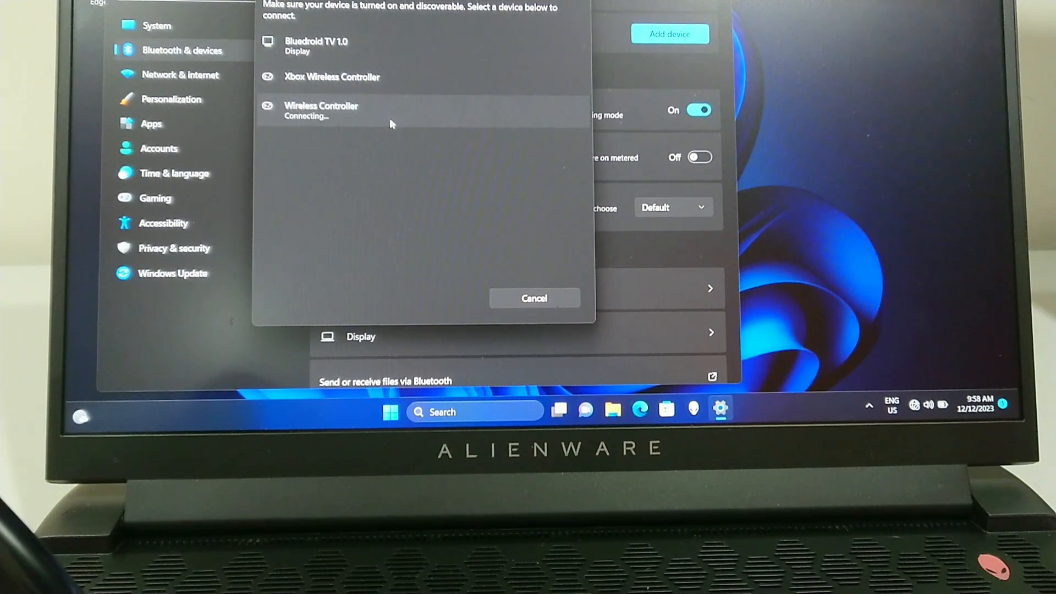